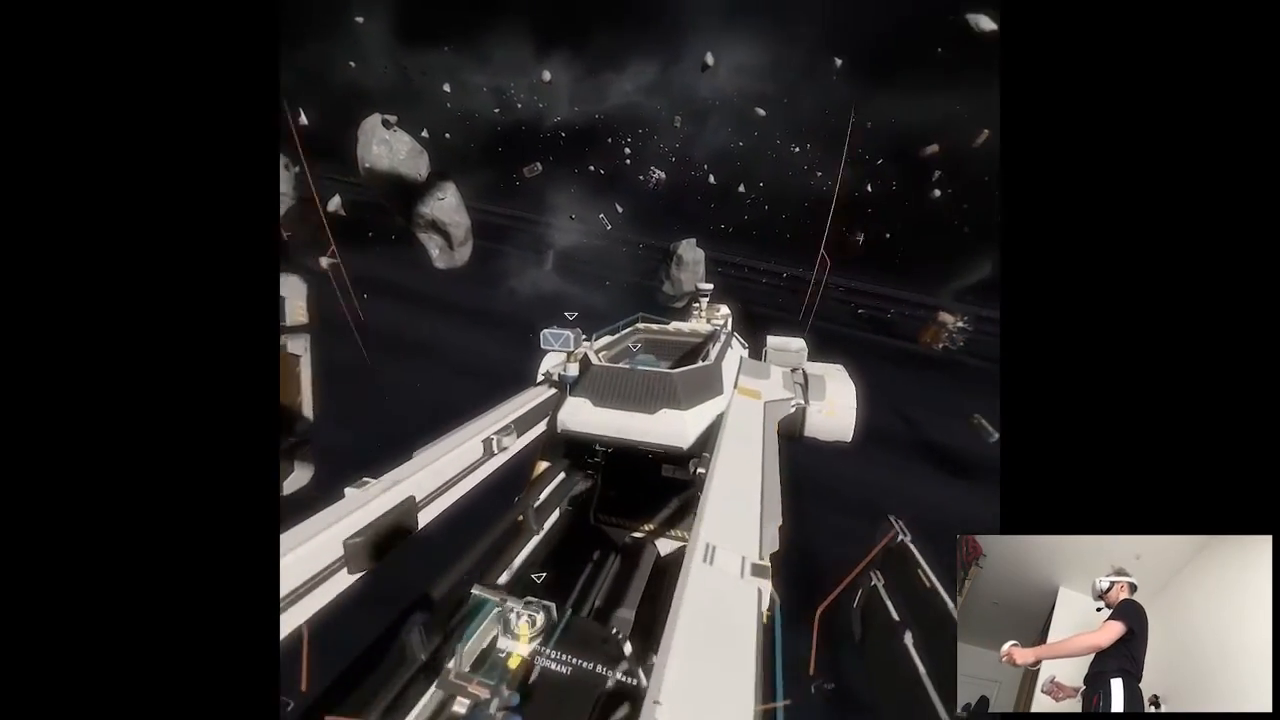
{"action": "mouse_move", "coordinate": [640, 360]}
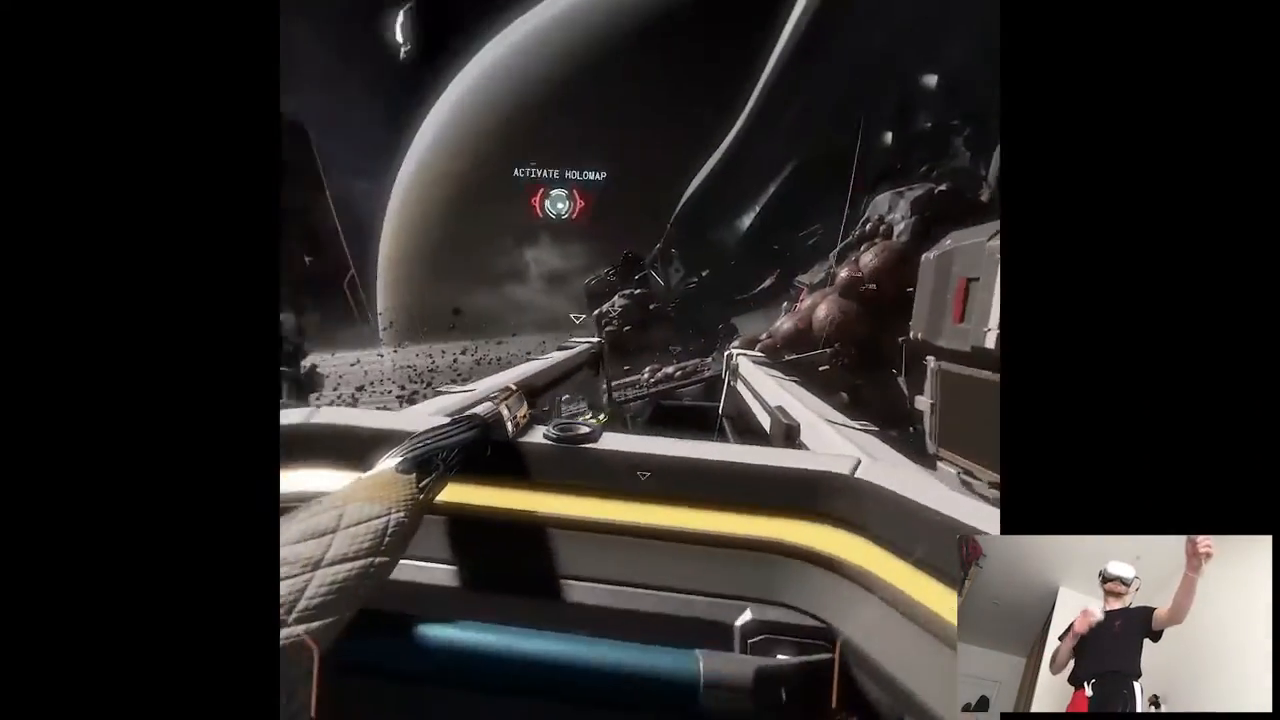